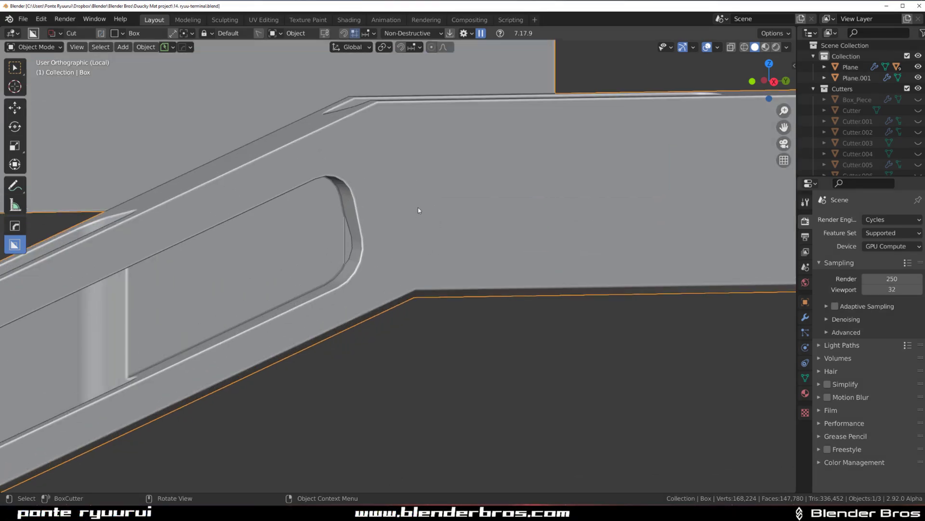
- Toggle in and out of the rail's mesh editing to inspect the slot ends on both rails
key(Tab)
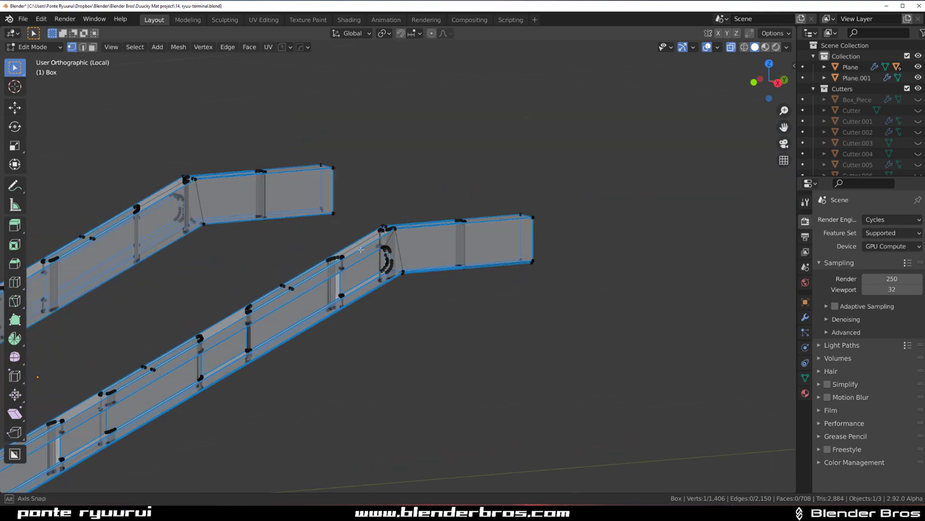
key(Tab)
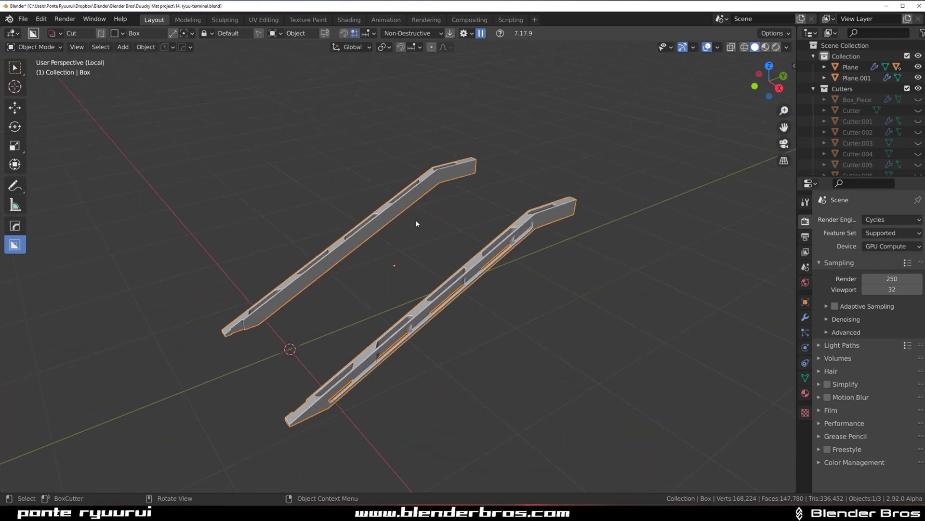
scroll(down, 3)
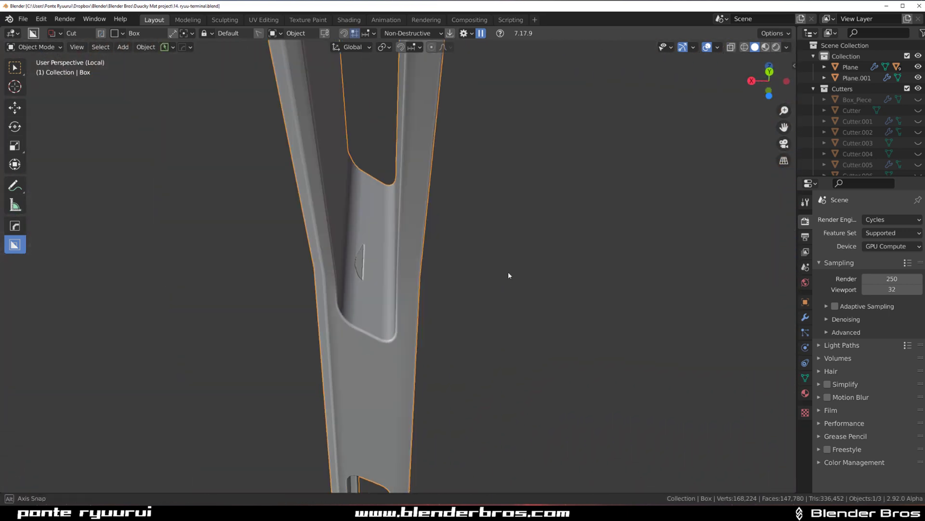
key(Tab)
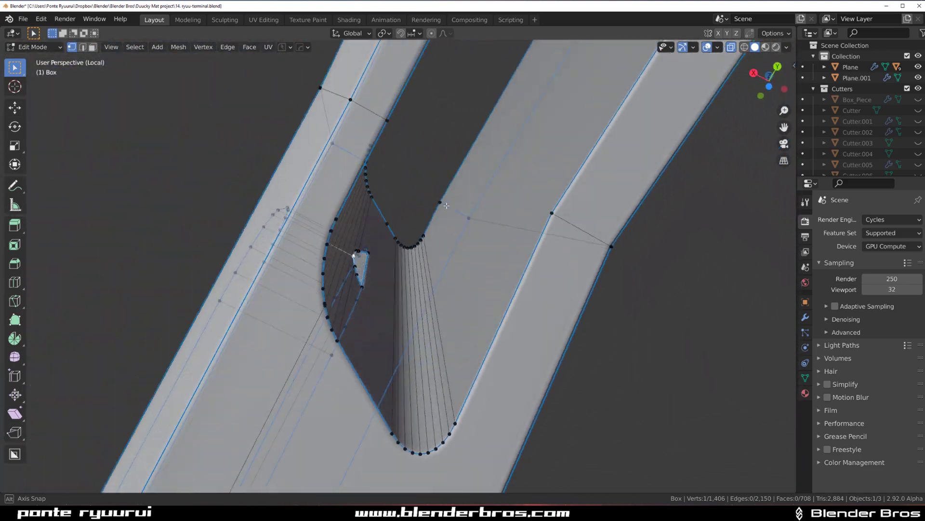
key(Tab)
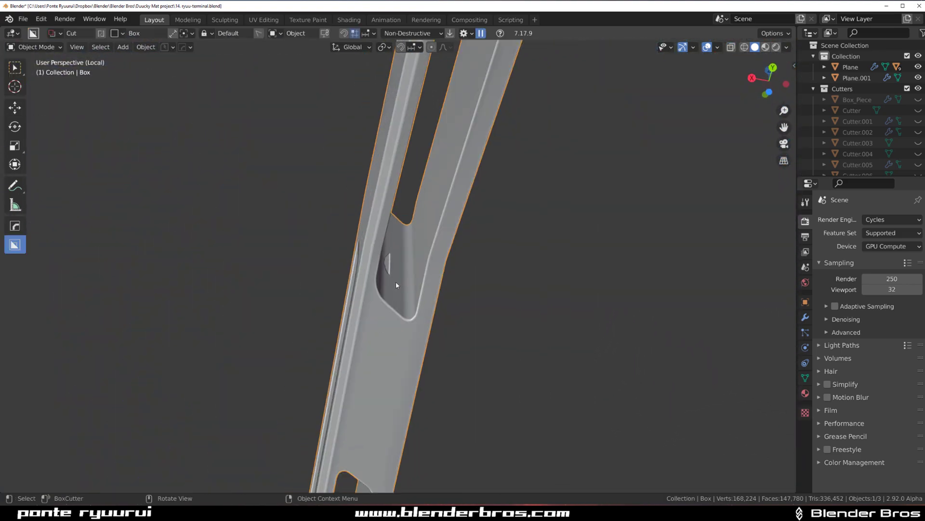
- Check the add-on preferences, then return to editing the rail mesh with slot edges picked
key(Tab)
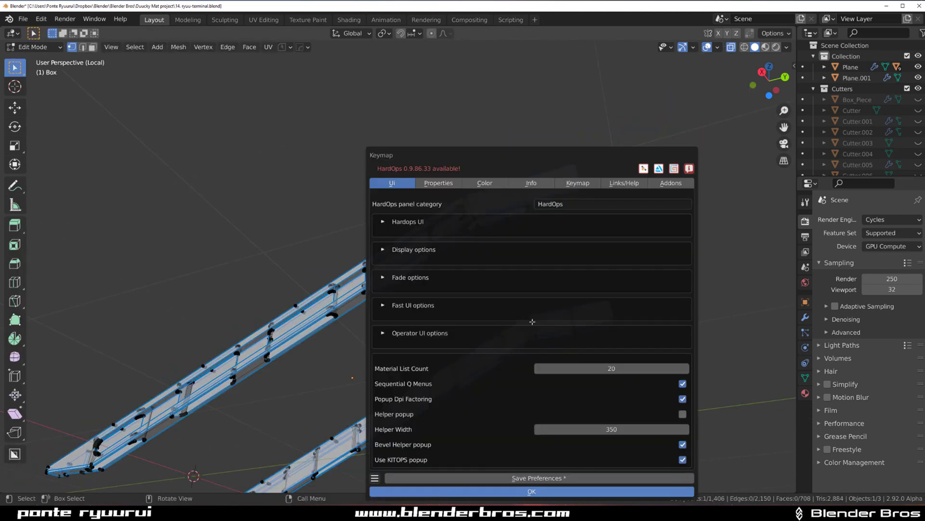
click(530, 491)
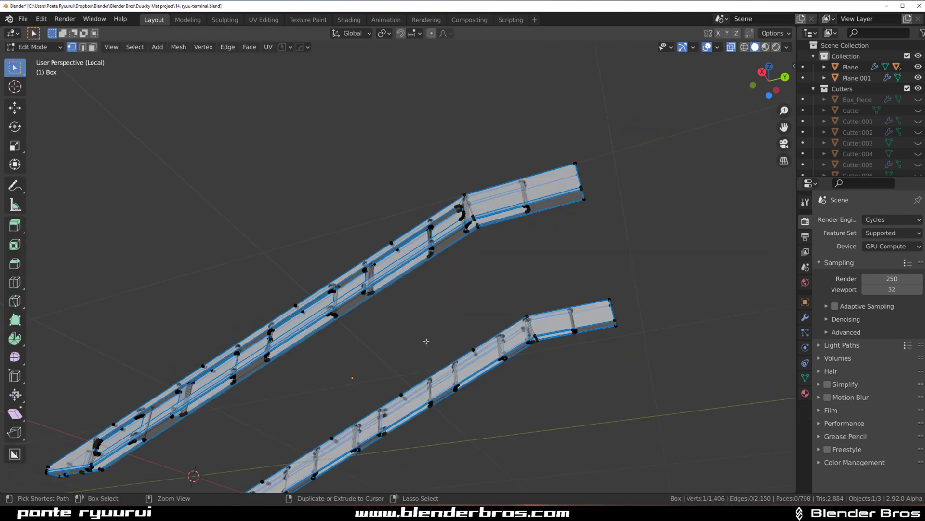
key(l)
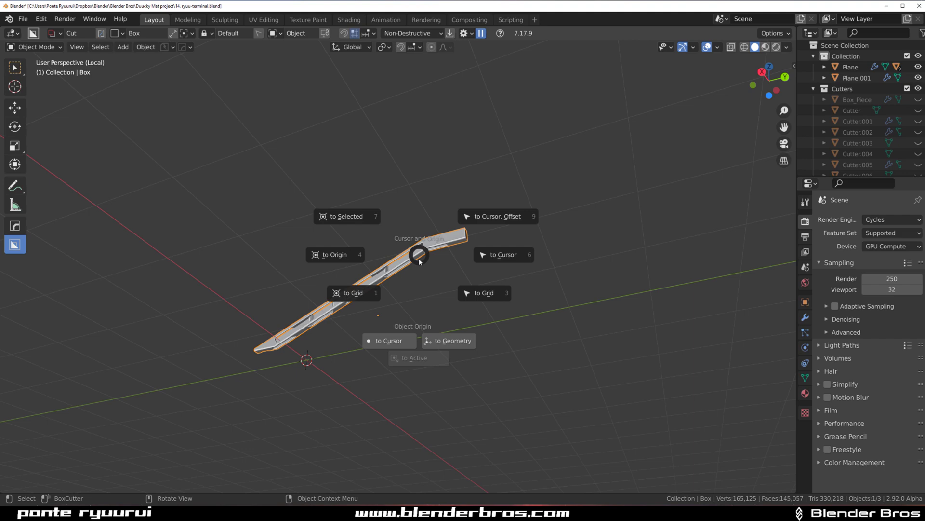
mouse_move(448, 340)
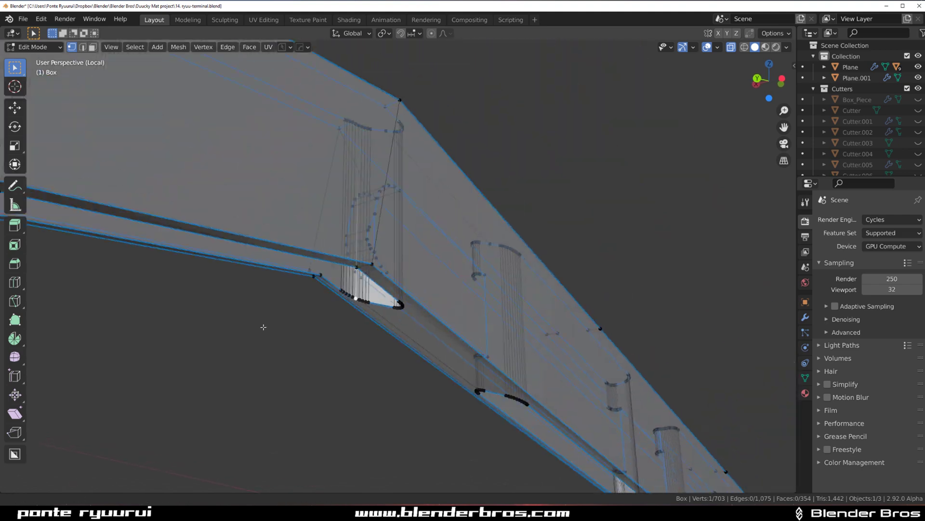
key(Tab)
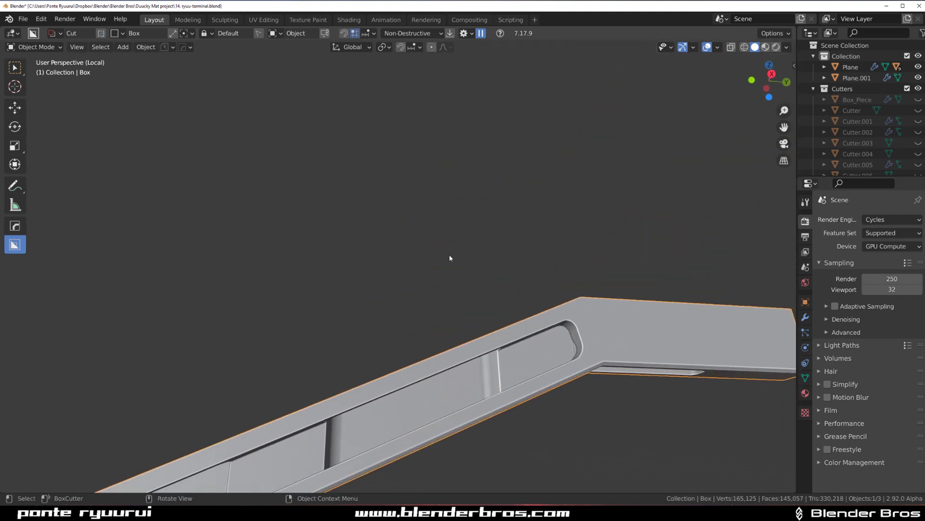
key(Tab)
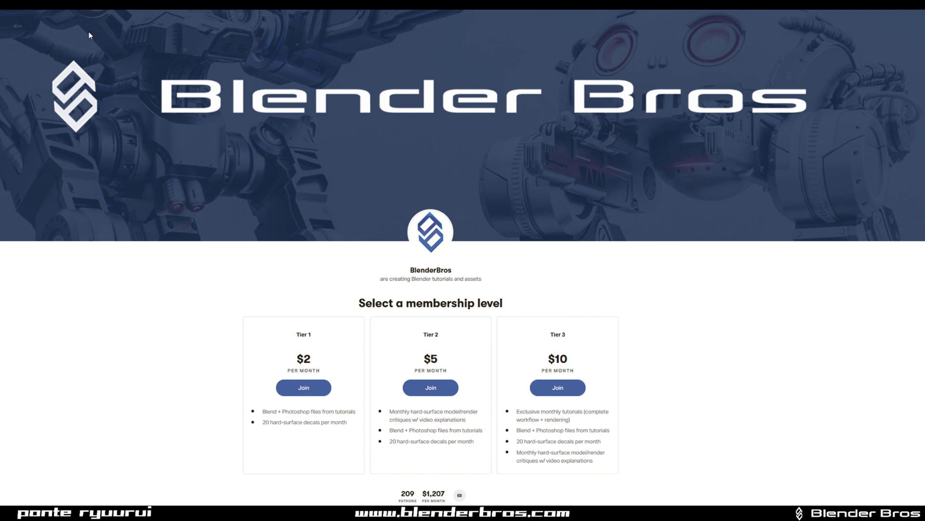
scroll(down, 3)
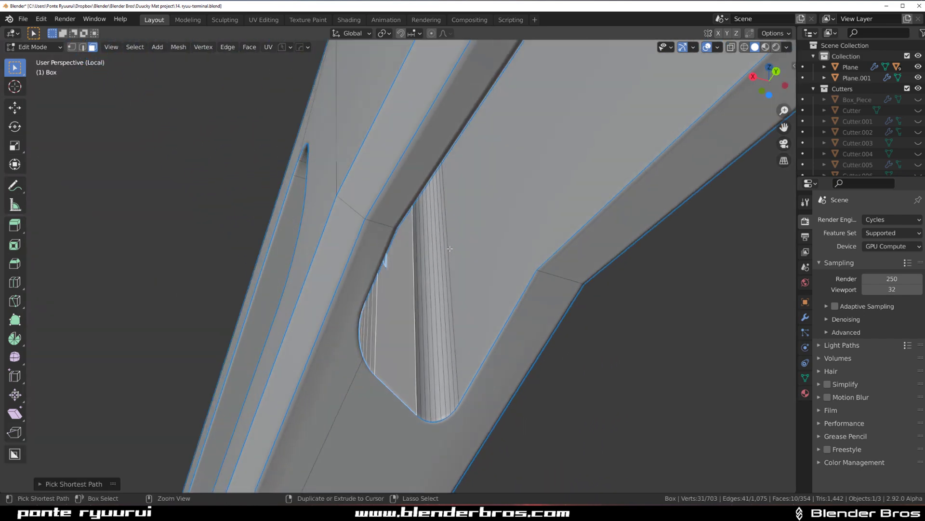
- Delete the stray faces and then the leftover edges inside the rail slot
key(x)
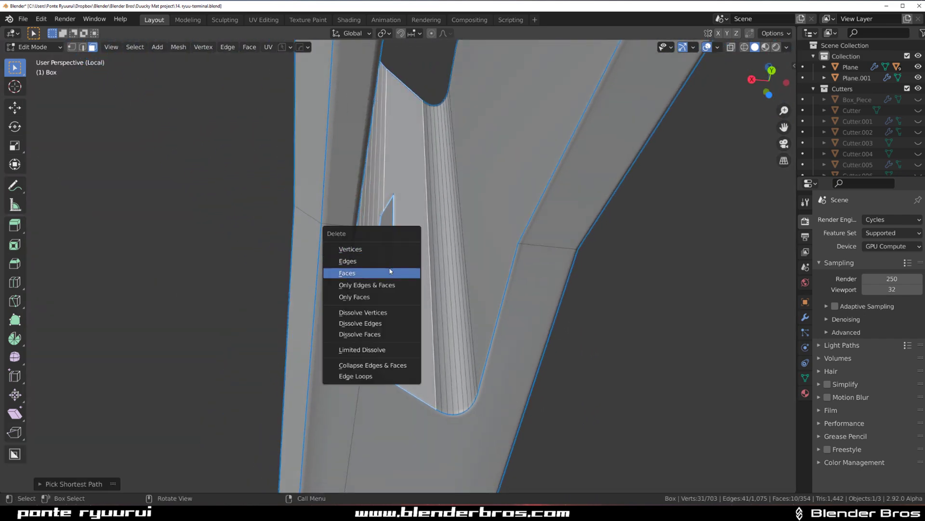
click(347, 273)
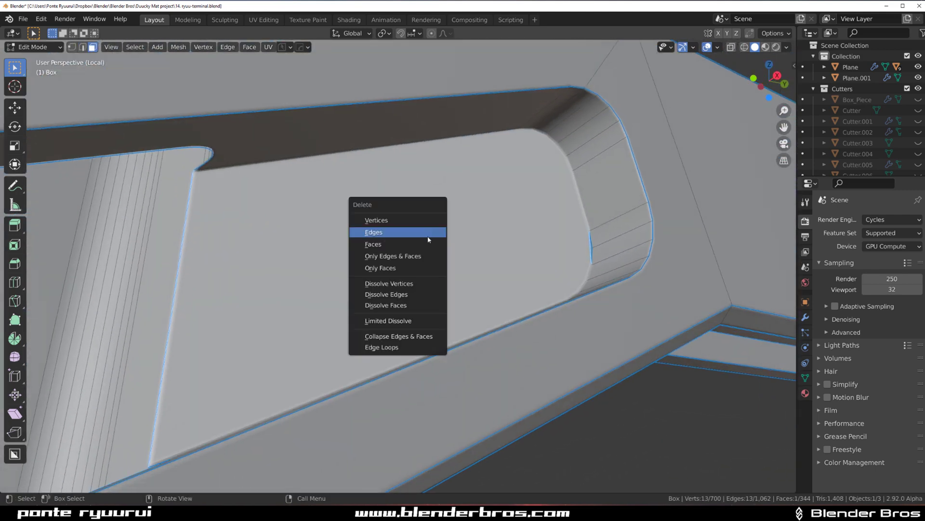
click(374, 231)
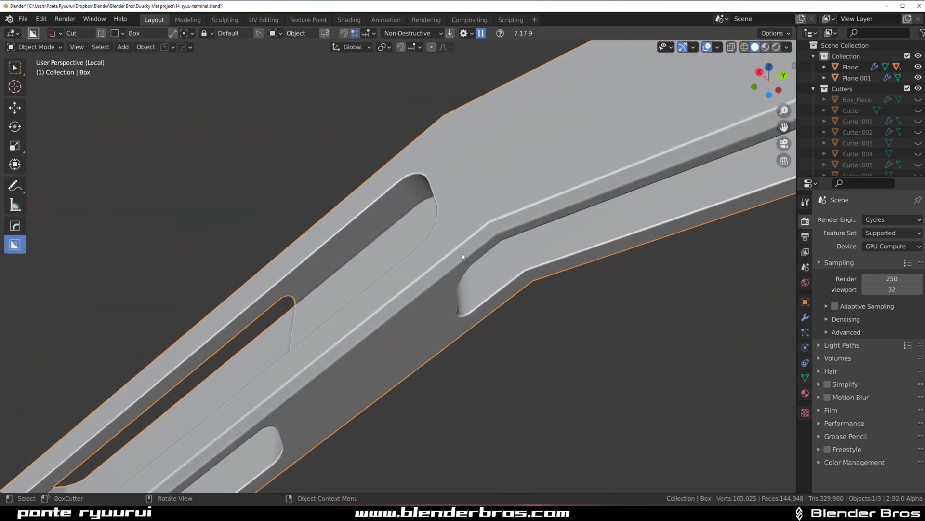
- Select the slot-end vertices near the bend, move them clear of the corner, and inspect in object mode
key(Tab)
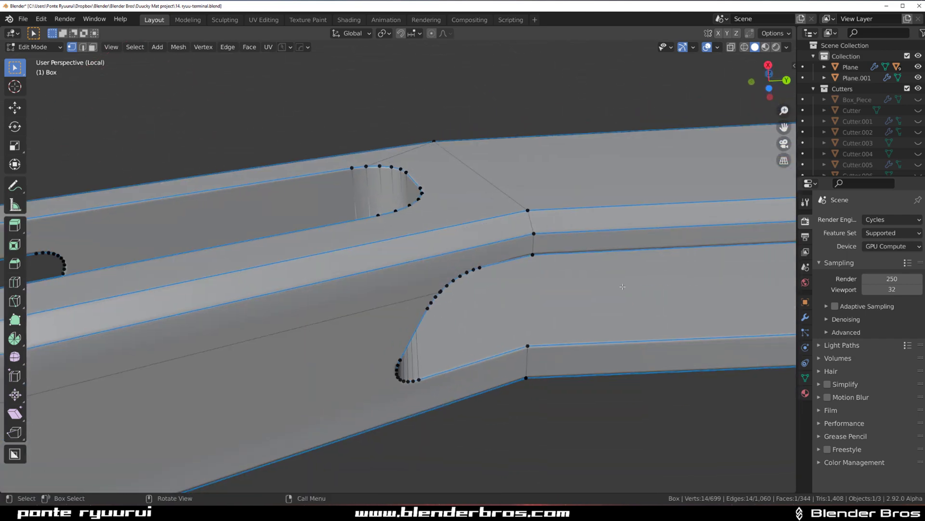
drag(413, 266, 384, 248)
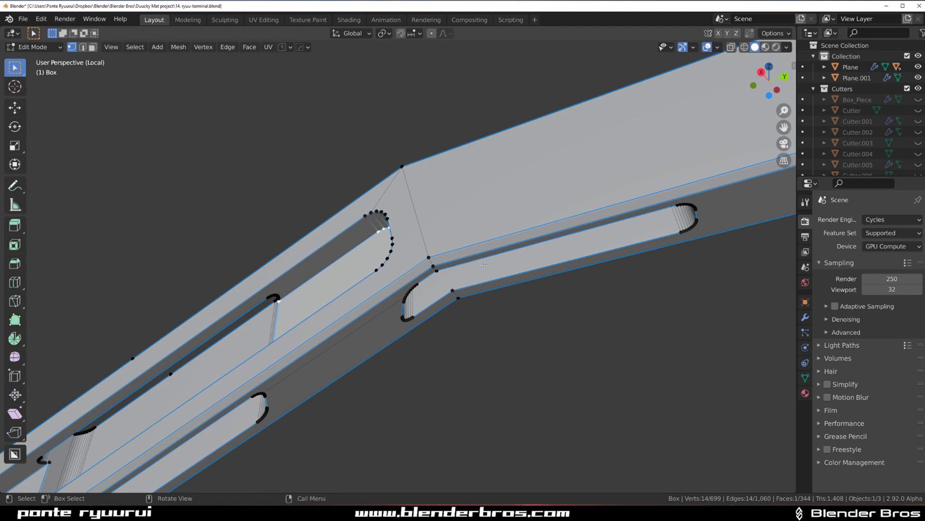
key(Tab)
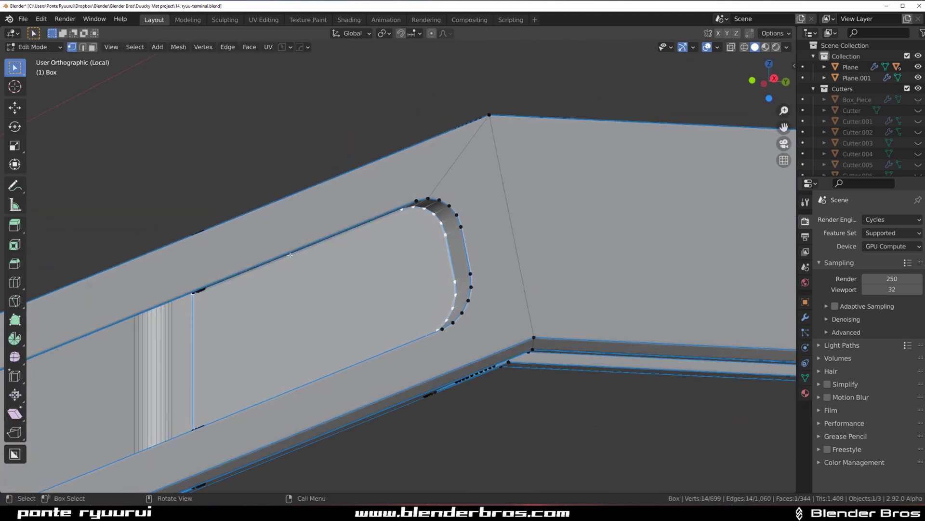
key(Tab)
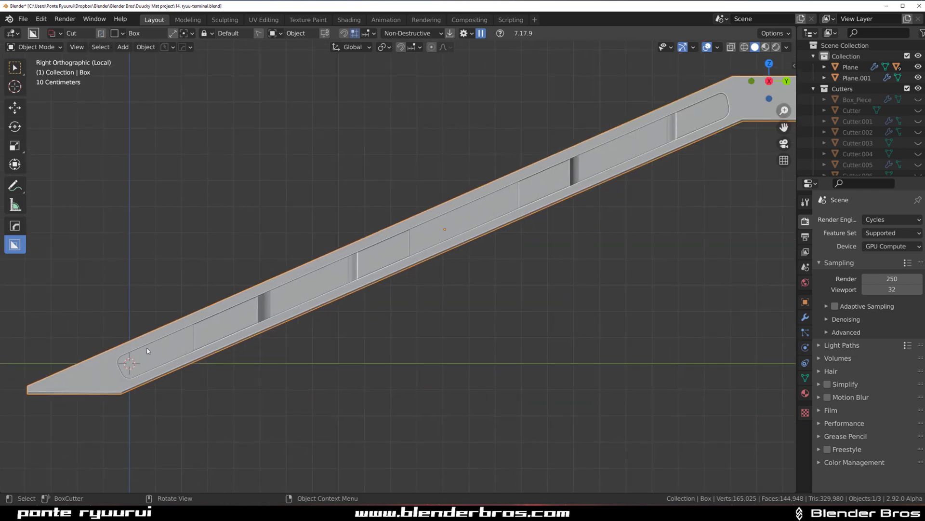
mouse_move(352, 298)
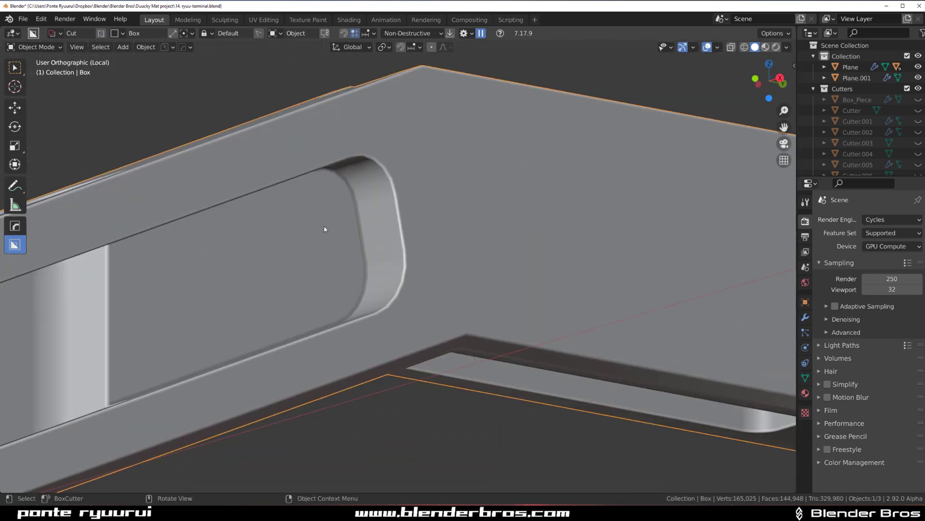
key(Tab)
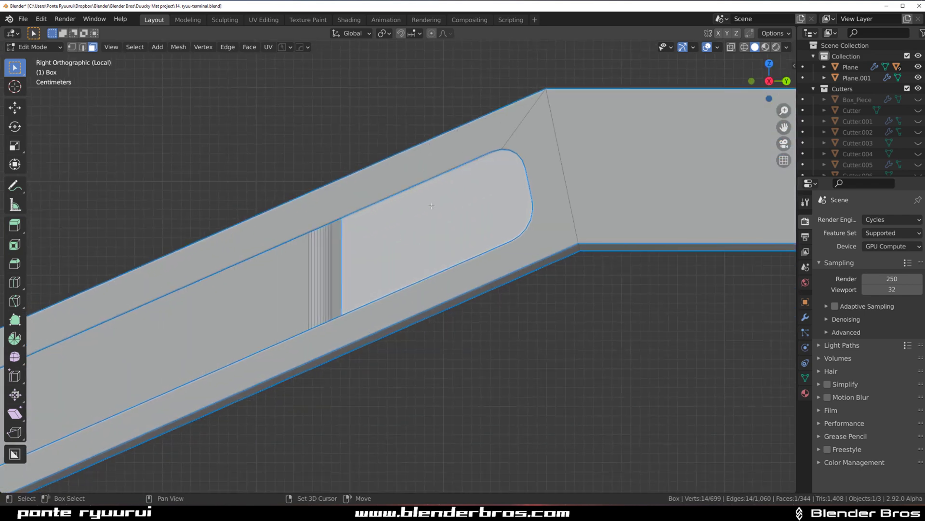
mouse_move(530, 176)
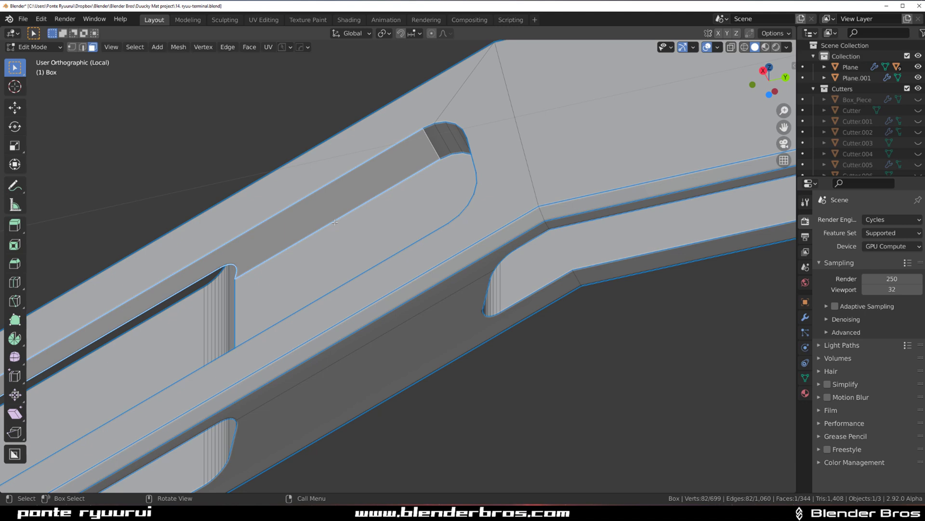
- Set transform orientation to Normal and move the slot face along its own normal
click(352, 32)
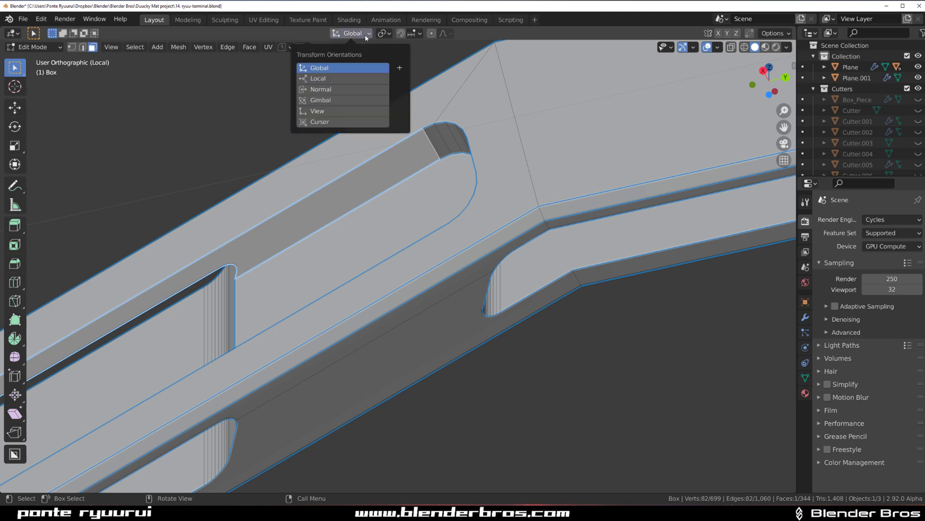
click(400, 67)
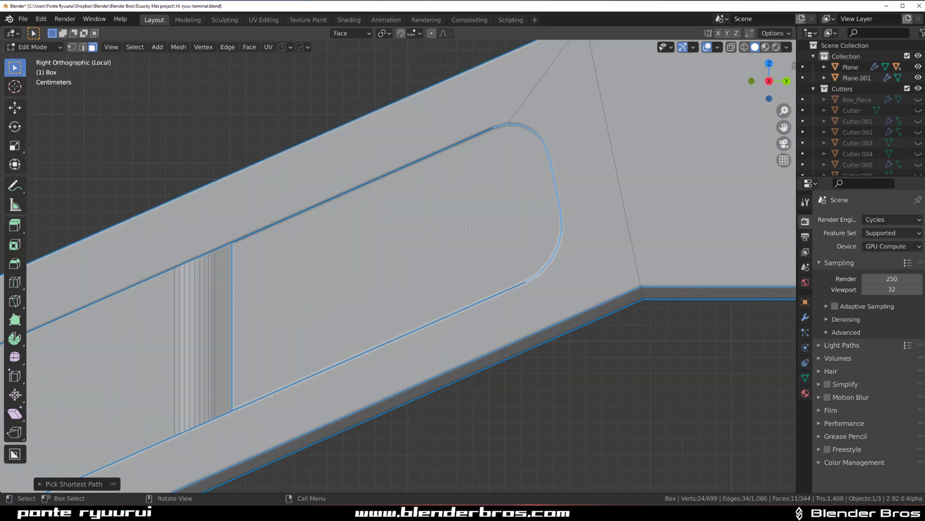
key(g)
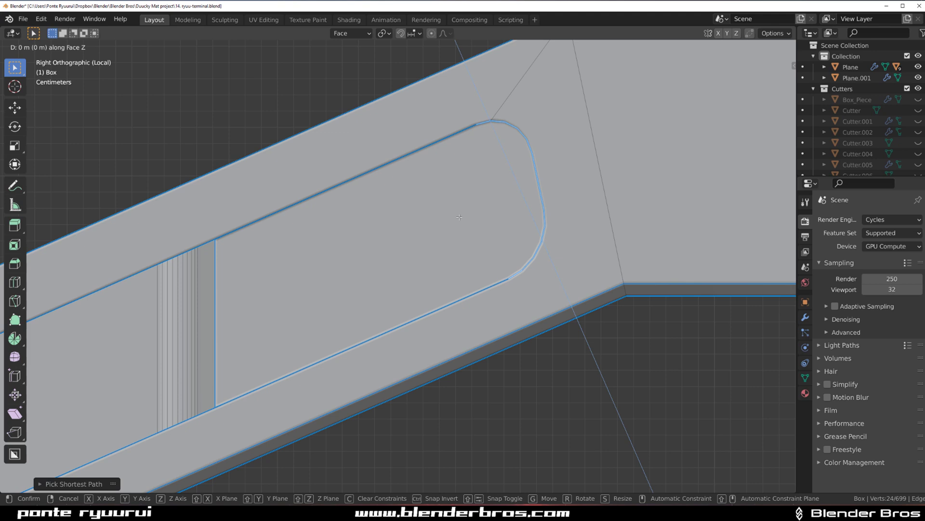
key(y)
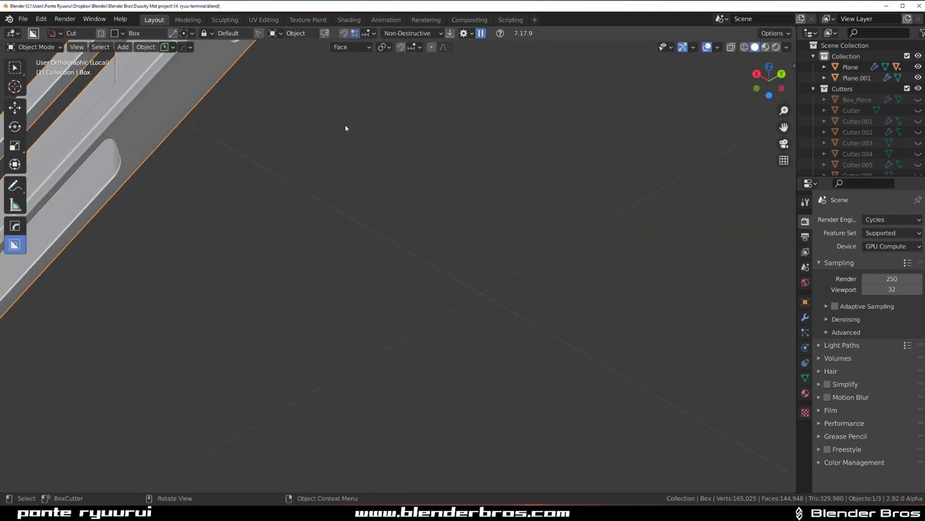
- Knife-cut new edges across the lower rail between the slot ends and return to object mode
scroll(down, 3)
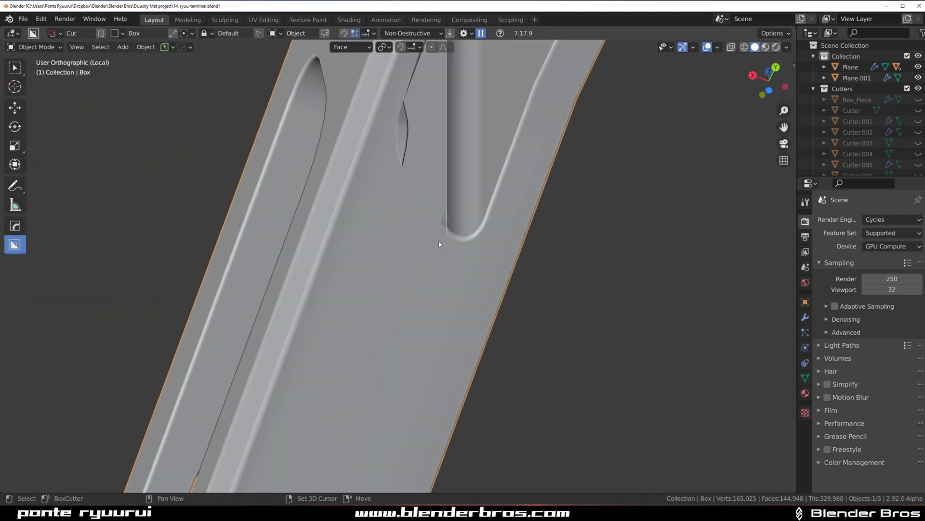
key(Tab)
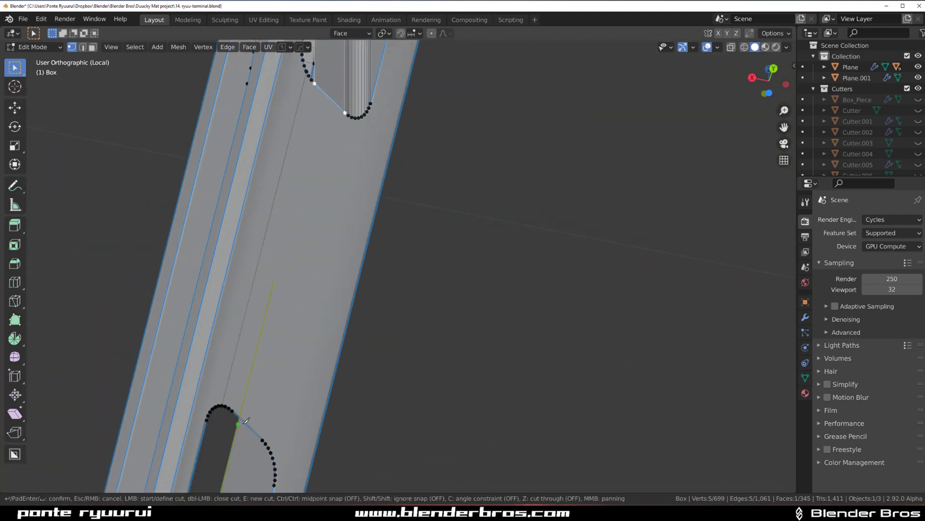
mouse_move(330, 95)
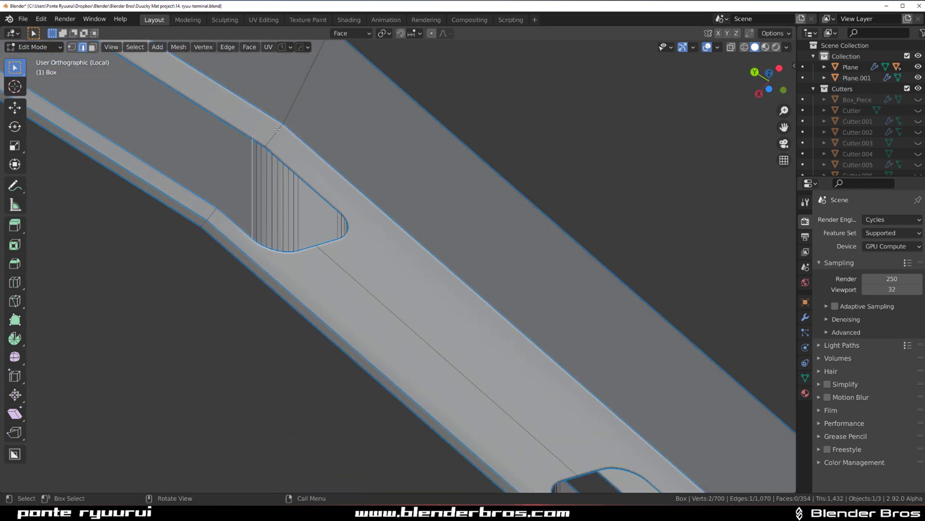
key(Tab)
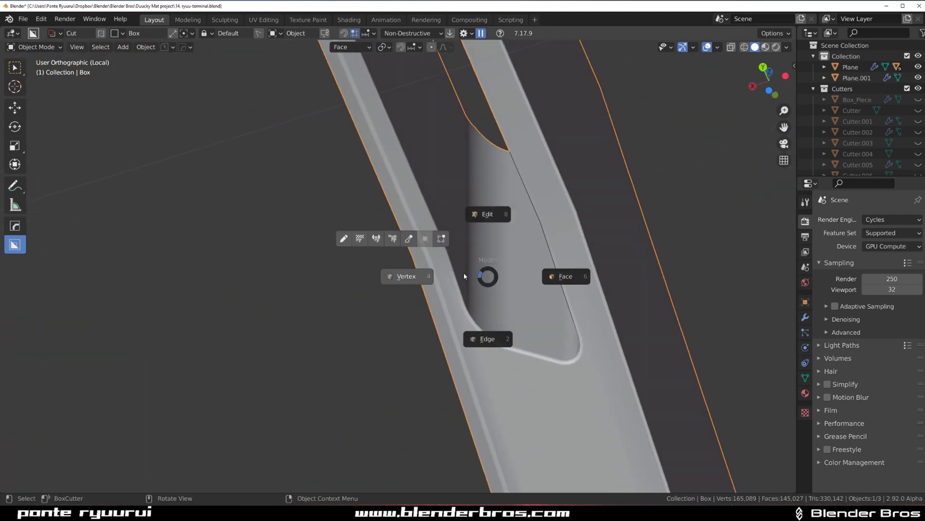
- Dismiss the mode pie and switch the BoxCutter shape to Ngon
click(487, 214)
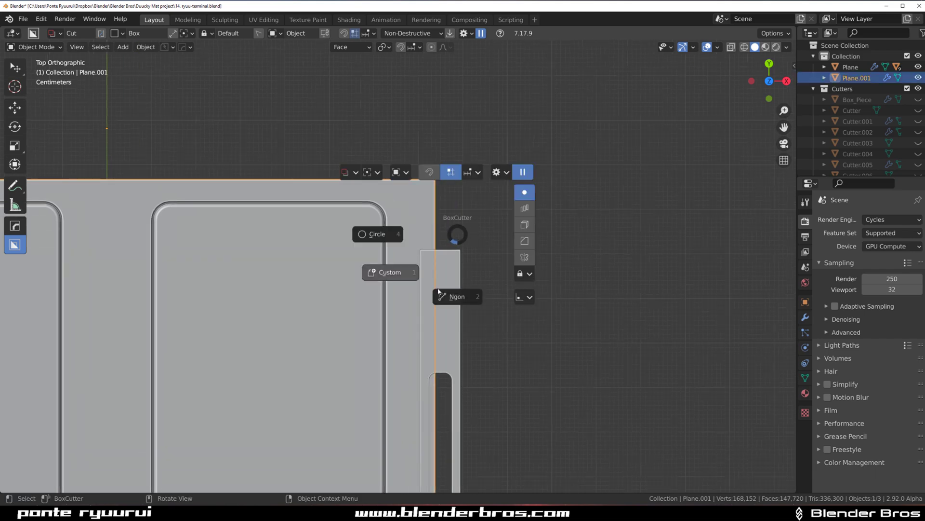
click(457, 296)
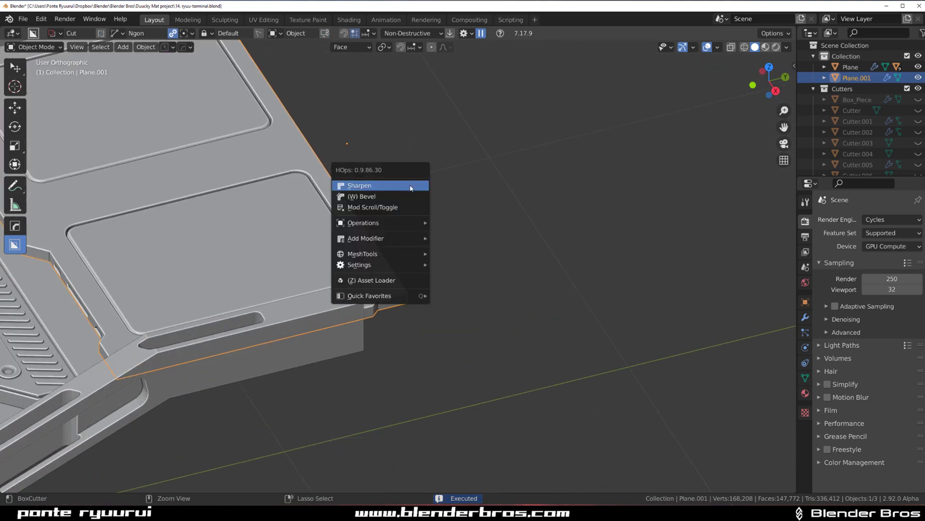
- Apply HardOps Sharpen to the panel, then check the rail slots in edit mode and overview the model
click(360, 185)
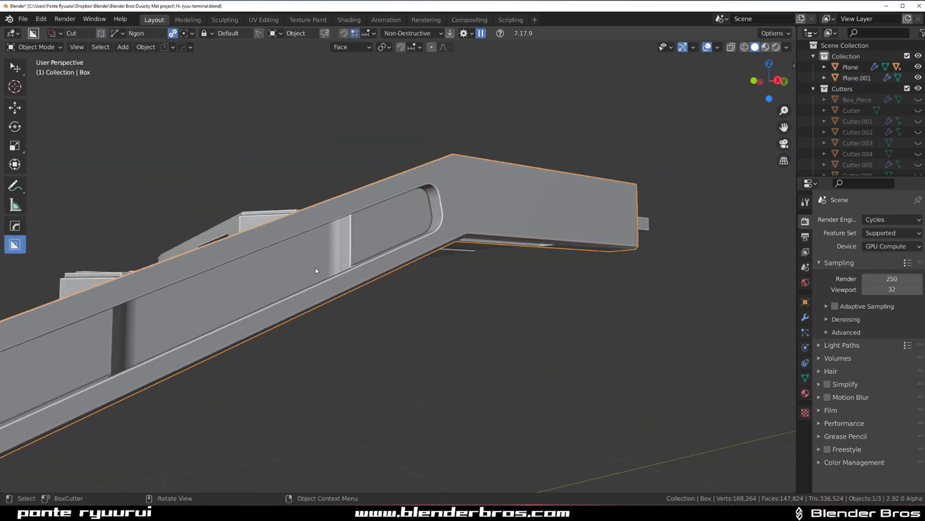
key(Tab)
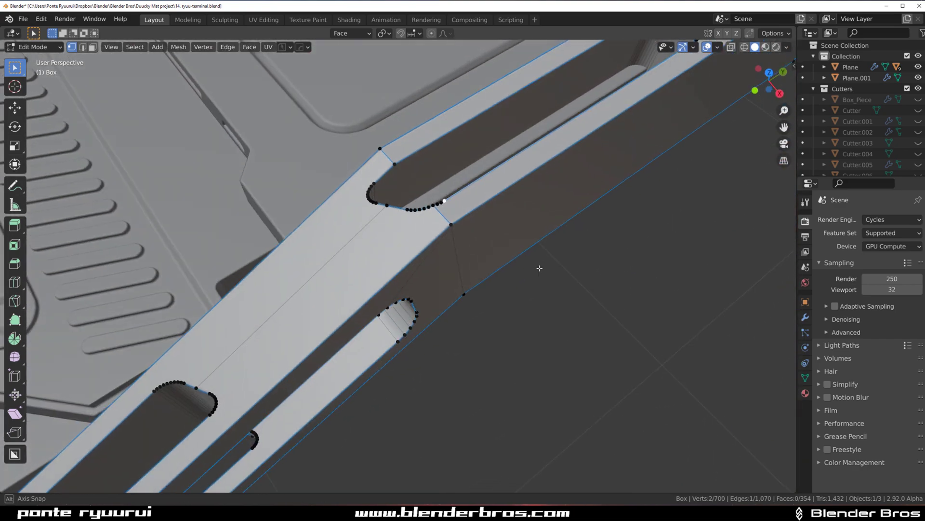
key(Tab)
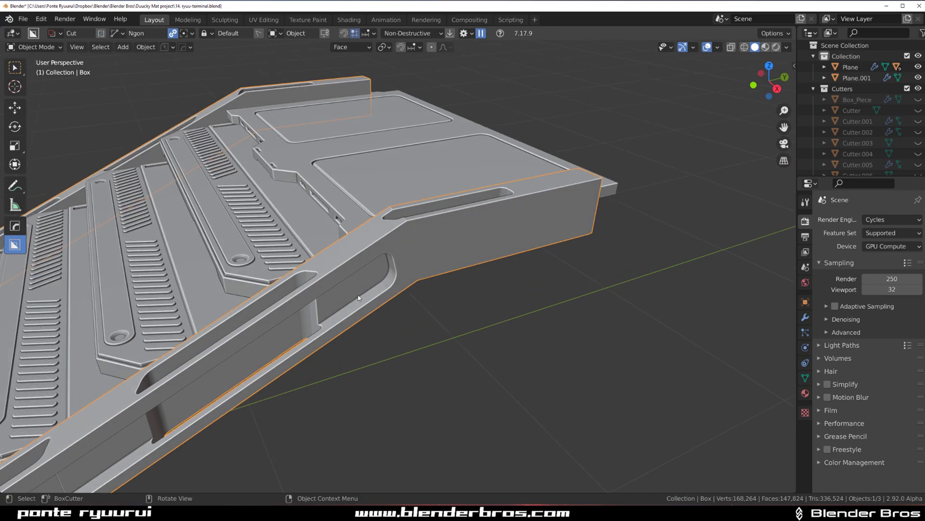